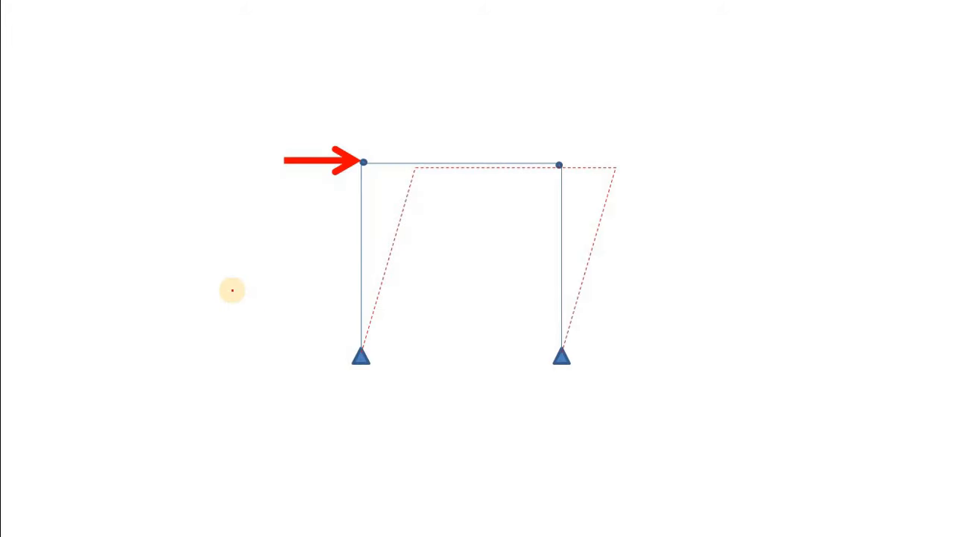
mouse_move(235, 203)
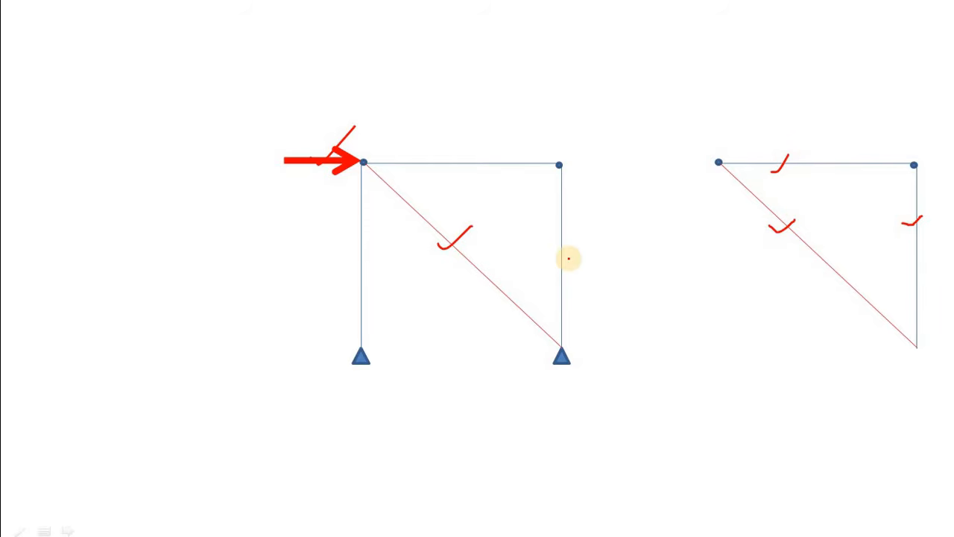
Step: Draw a red pen tick beside the braced frame's right-hand column
left_click_drag(570, 265, 596, 239)
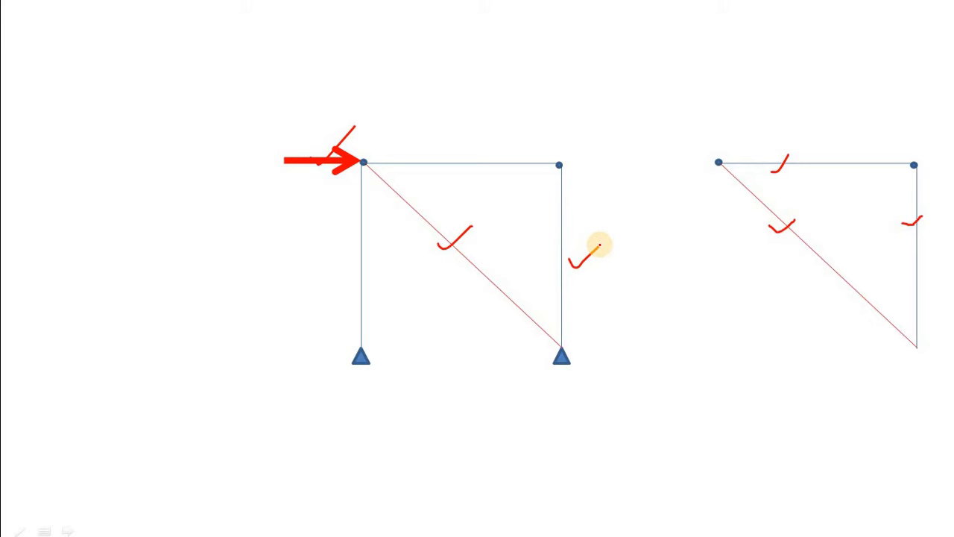